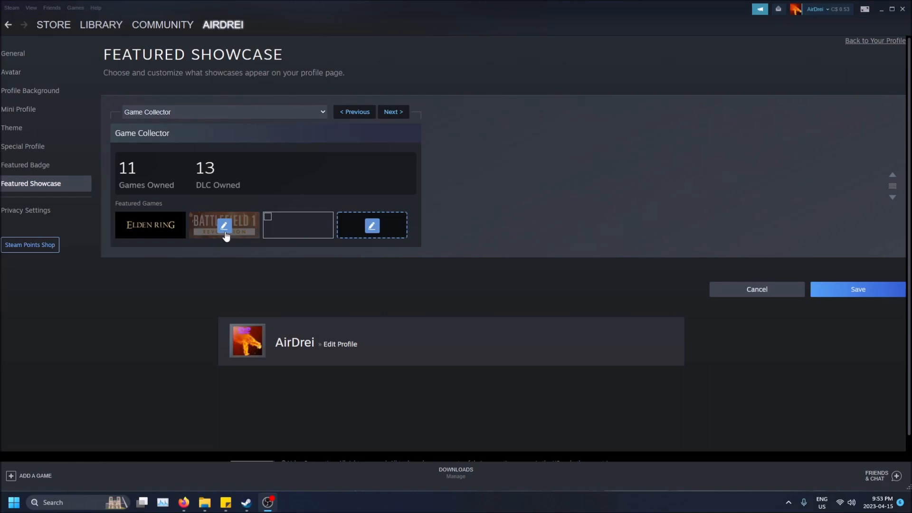
Save the Game Collector showcase and return to the profile showing Elden Ring and Battlefield 1
{"action": "left_click", "coordinate": [222, 24]}
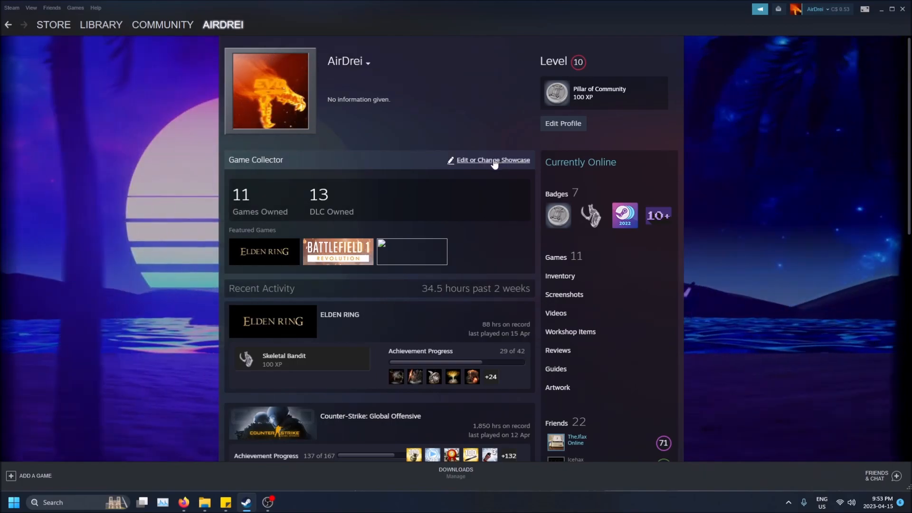
{"action": "scroll", "scroll_direction": "down", "scroll_amount": 3}
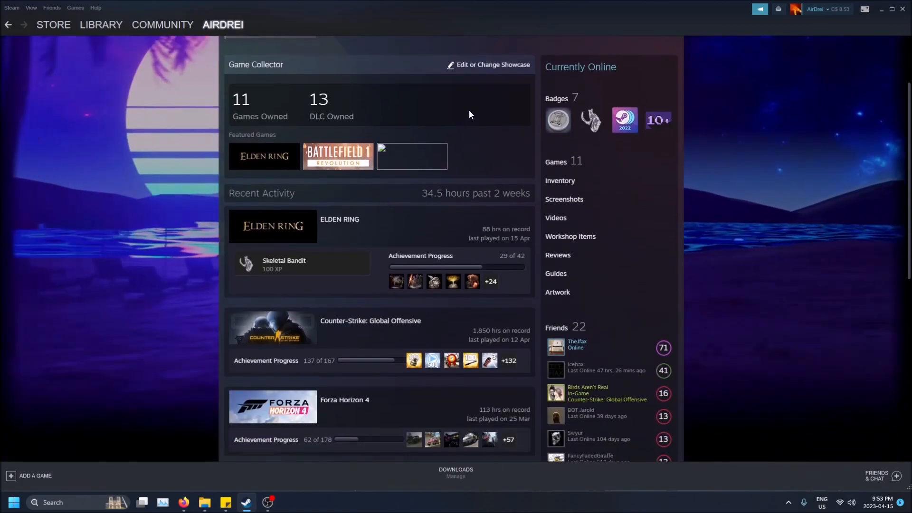
{"action": "left_click", "coordinate": [493, 64]}
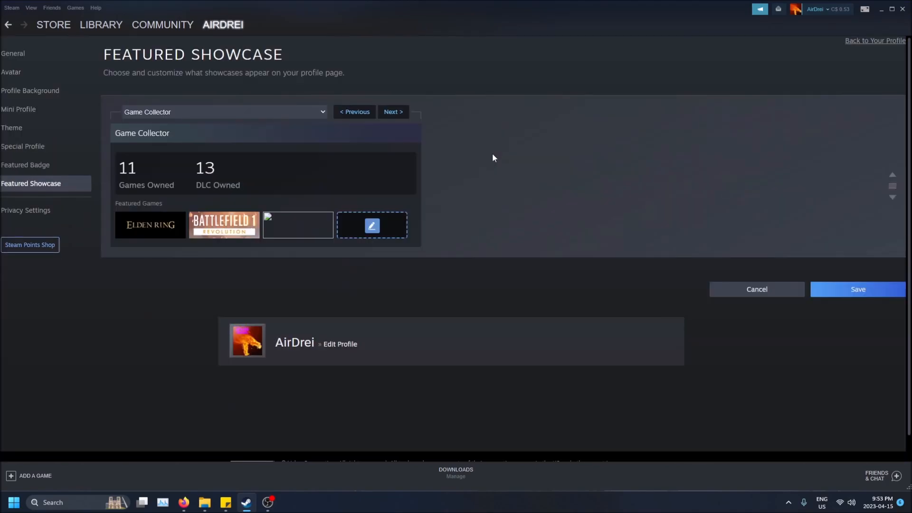
{"action": "left_click", "coordinate": [222, 24]}
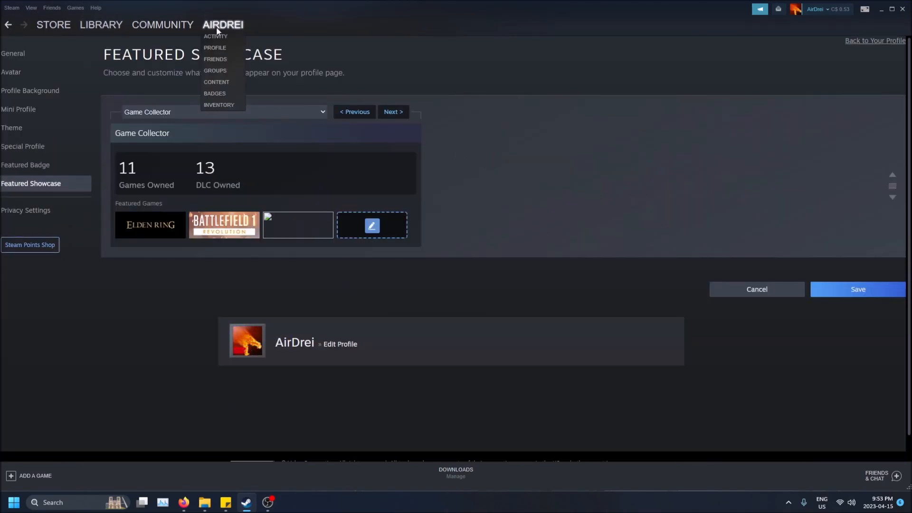
{"action": "mouse_move", "coordinate": [219, 52]}
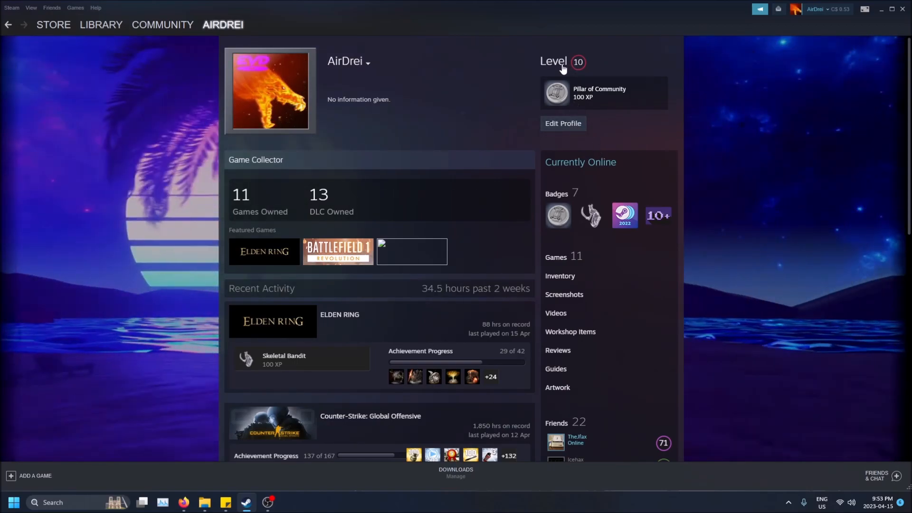
Reach the Featured Showcase editor via Edit Profile with Game Collector as the showcase type
{"action": "left_click", "coordinate": [578, 61]}
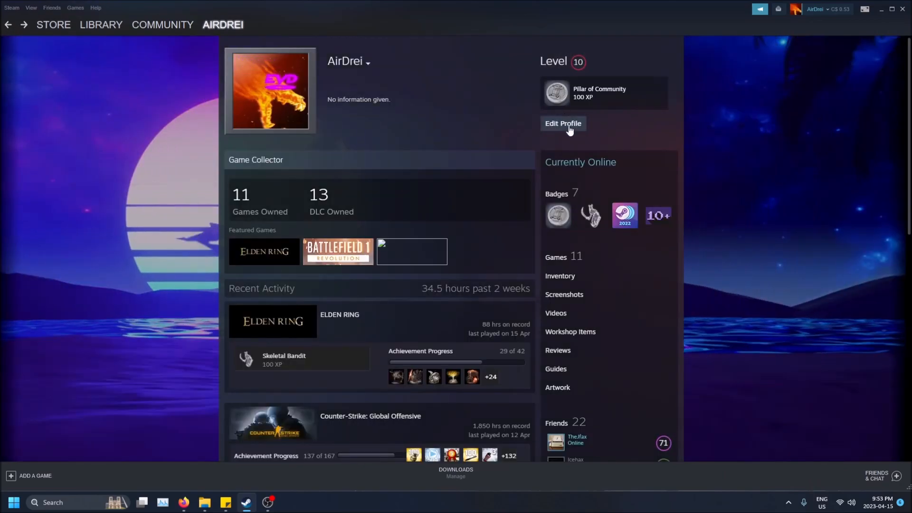
{"action": "left_click", "coordinate": [562, 123]}
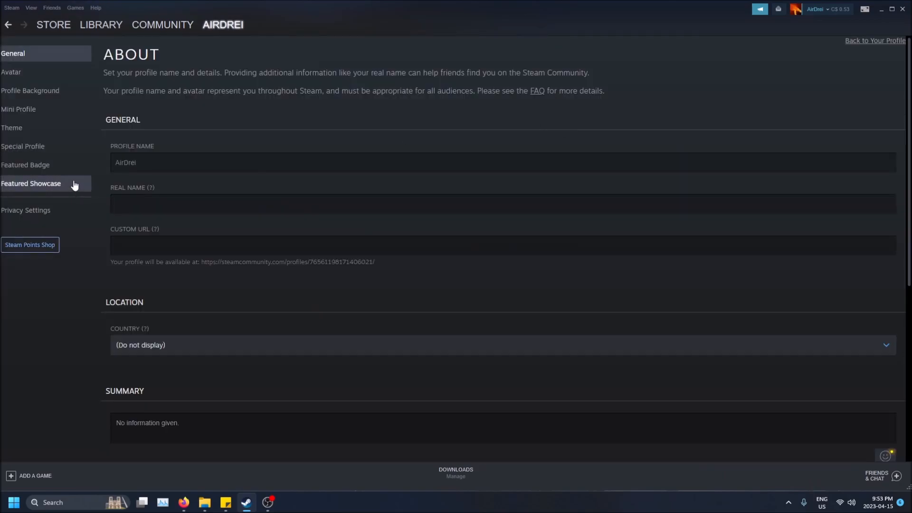
{"action": "left_click", "coordinate": [30, 183]}
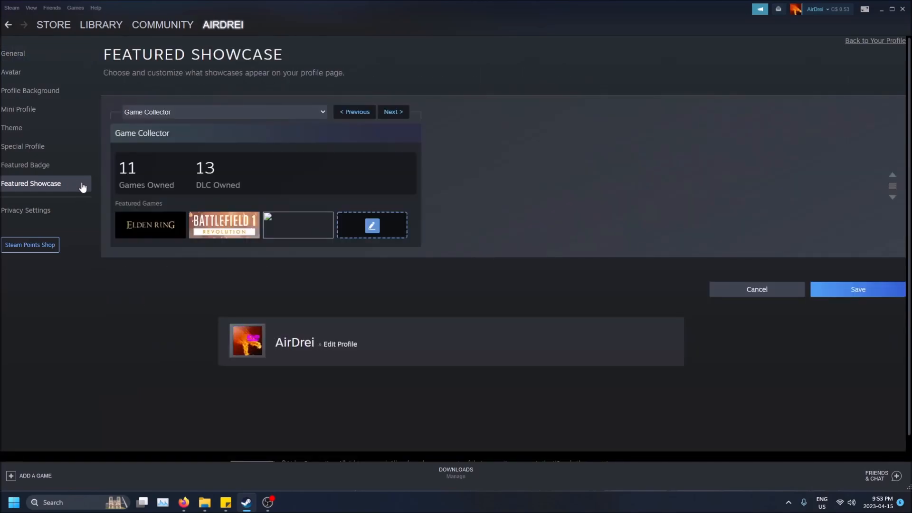
{"action": "left_click", "coordinate": [221, 112]}
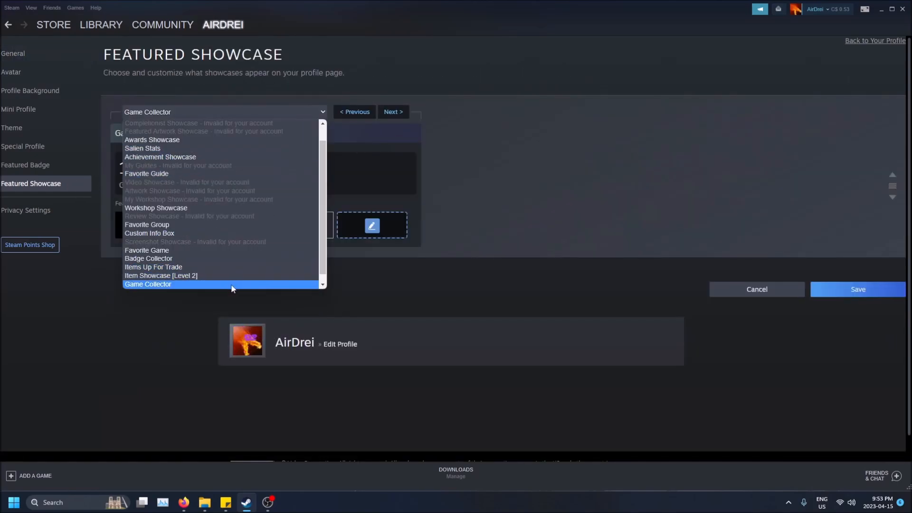
{"action": "left_click", "coordinate": [148, 284]}
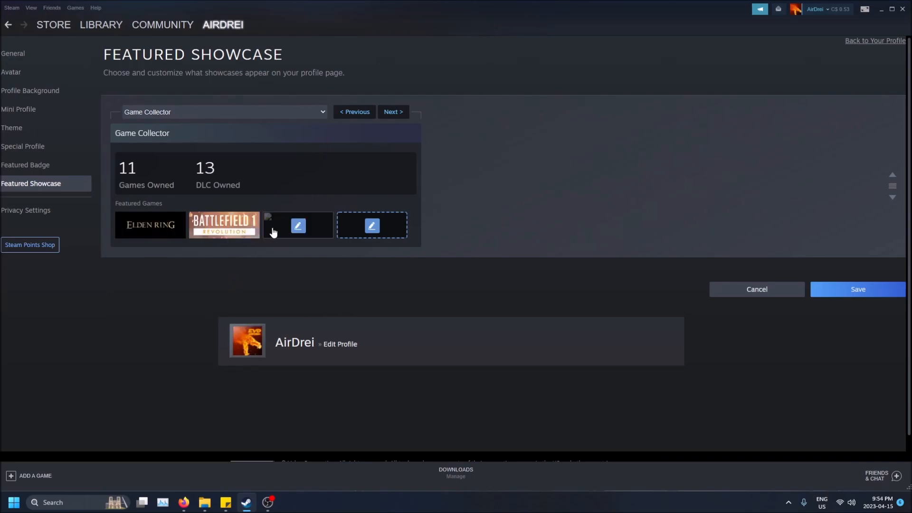
Fill showcase slots with Counter-Strike: Global Offensive and Elden Ring via game search
{"action": "left_click", "coordinate": [298, 225]}
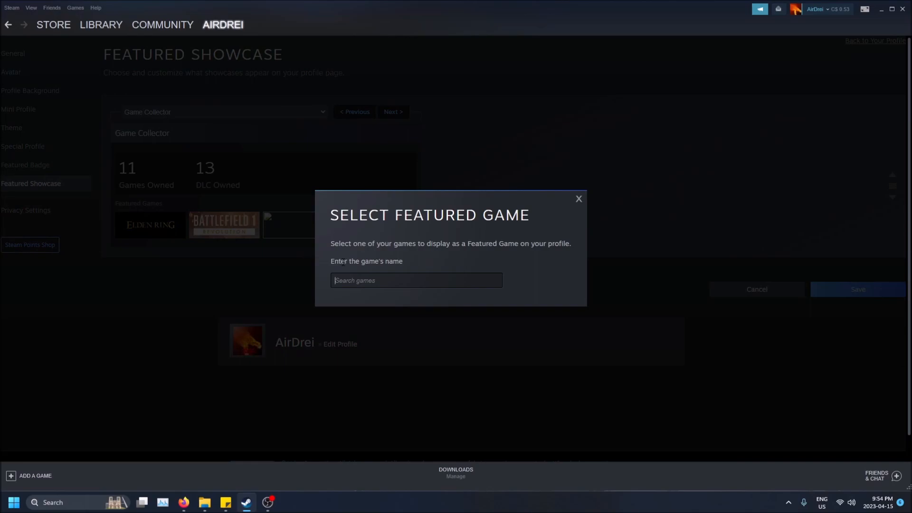
{"action": "type", "text": "csgo"}
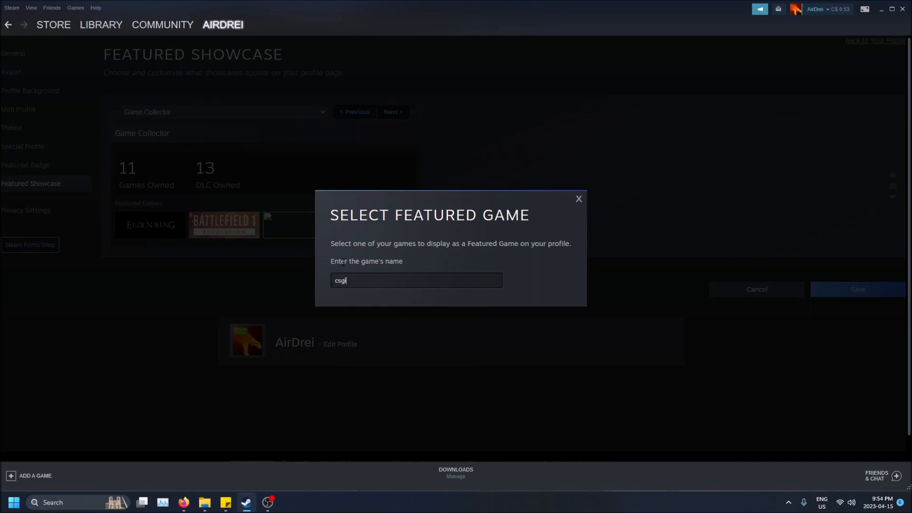
{"action": "type", "text": "cou"}
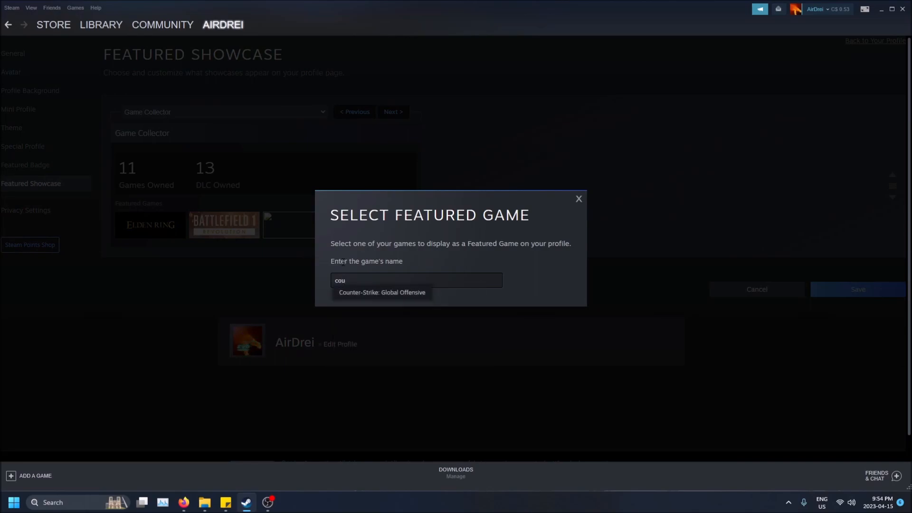
{"action": "left_click", "coordinate": [382, 292]}
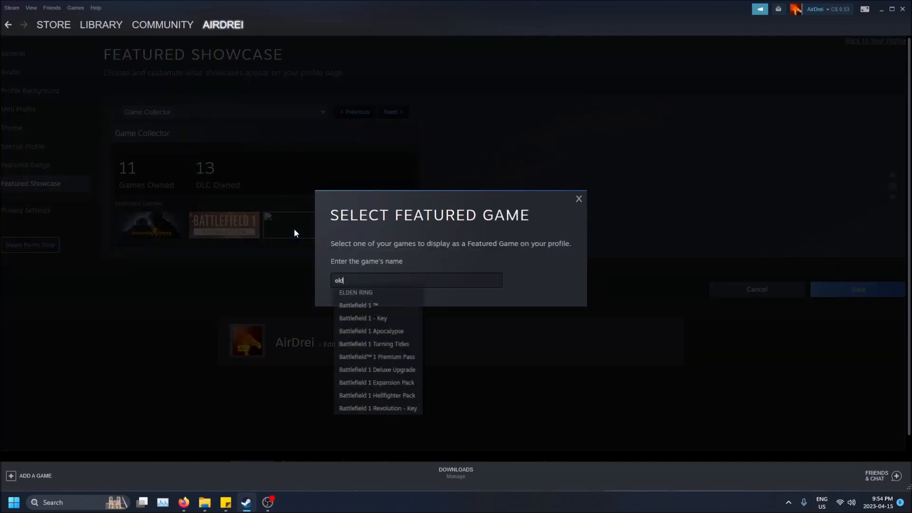
{"action": "left_click", "coordinate": [355, 292]}
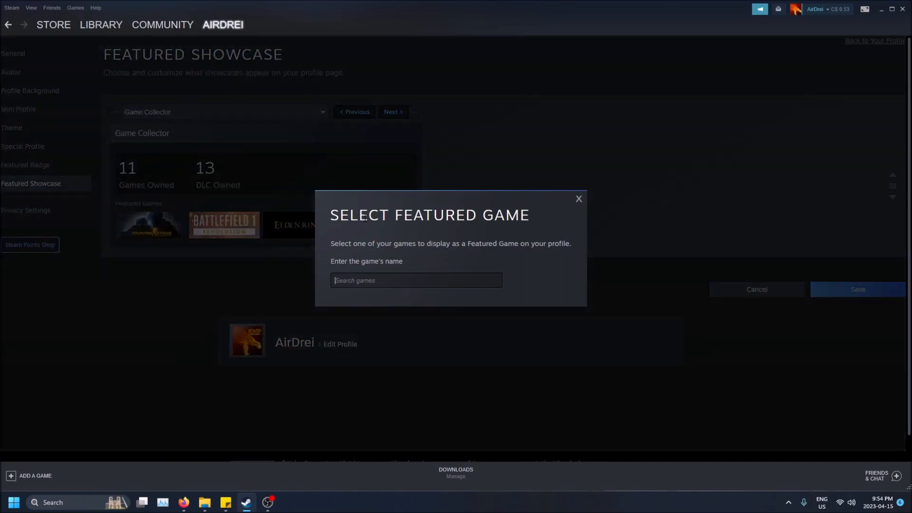
Add Forza Horizon 4 and Battlefield 1 to the remaining showcase slots
{"action": "type", "text": "forz"}
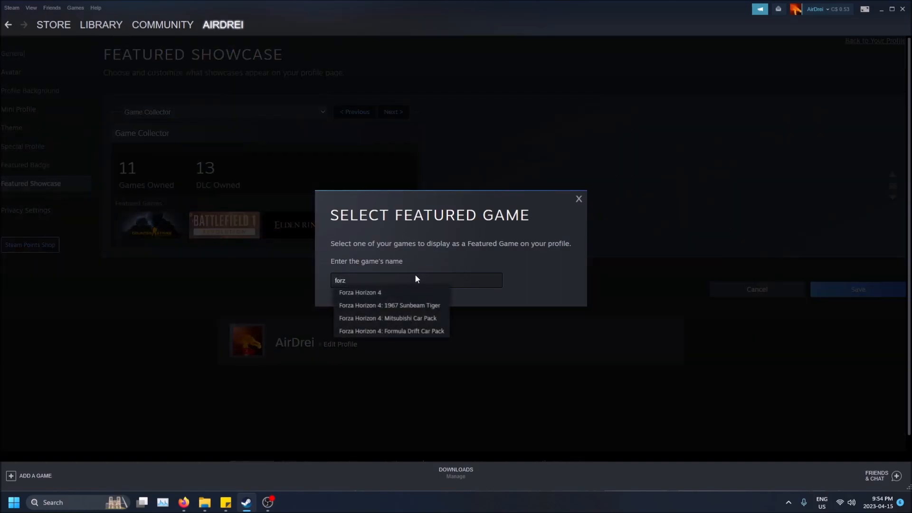
{"action": "mouse_move", "coordinate": [392, 305]}
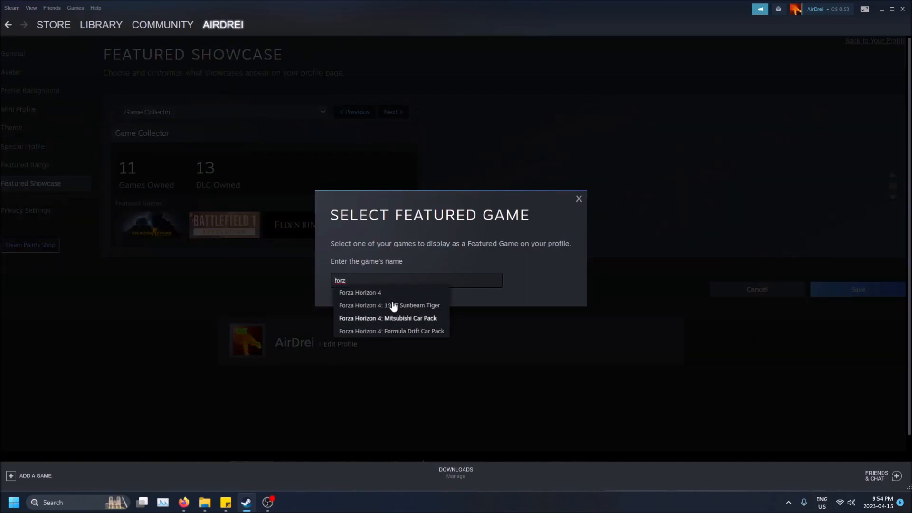
{"action": "left_click", "coordinate": [360, 292]}
{"action": "type", "text": "b"}
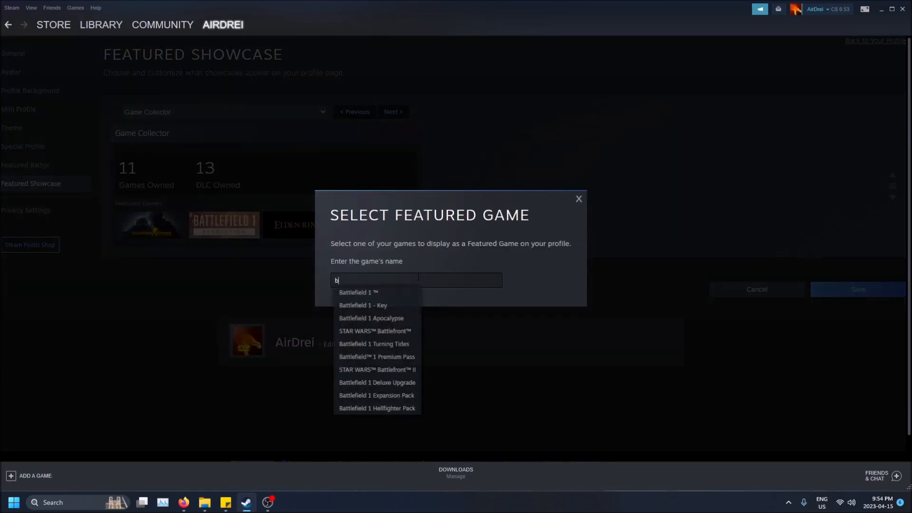
{"action": "type", "text": "attl"}
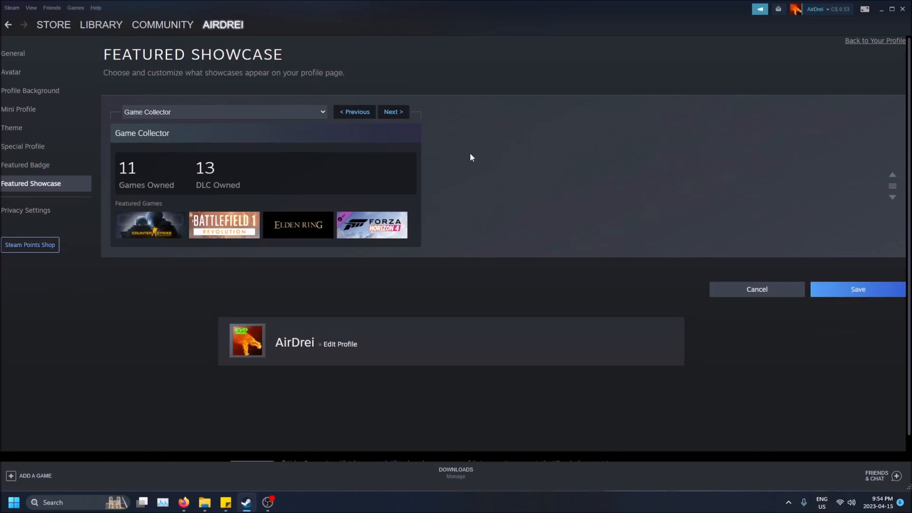
{"action": "left_click", "coordinate": [222, 24]}
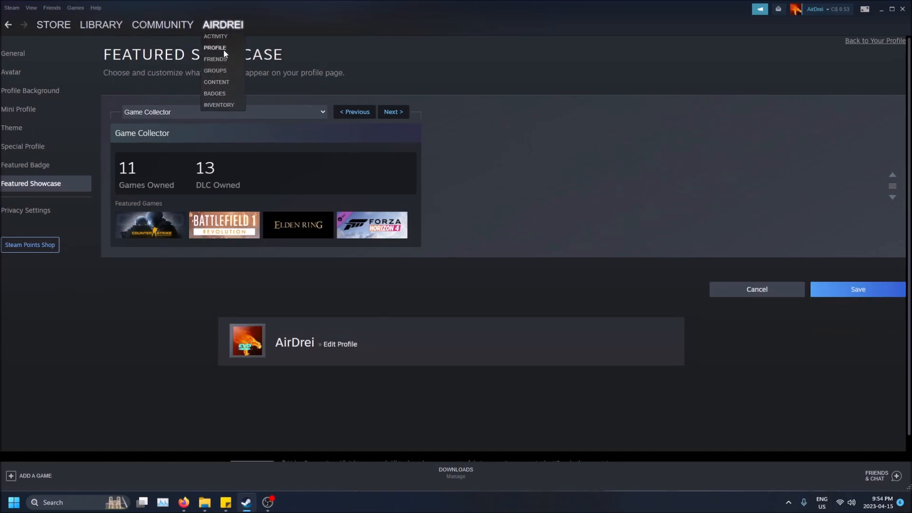